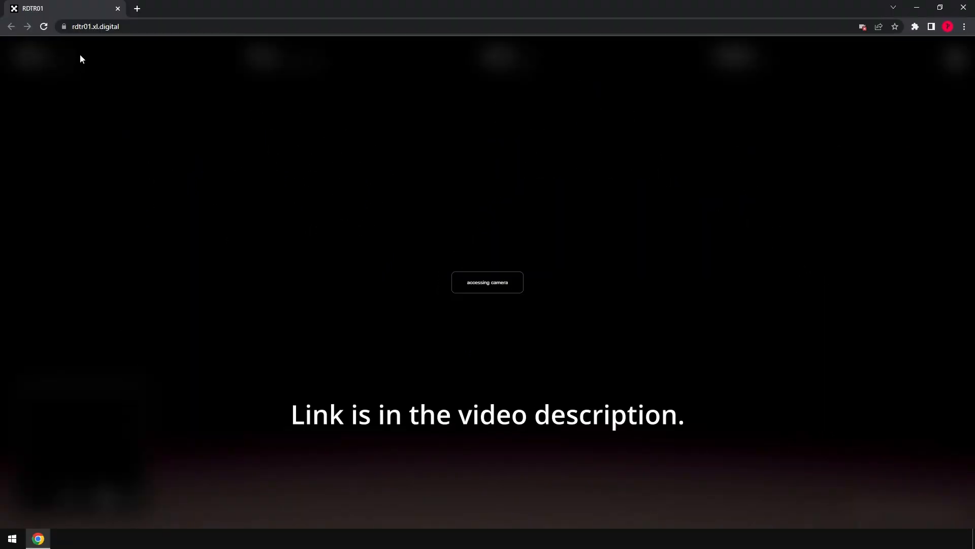
mouse_move(91, 58)
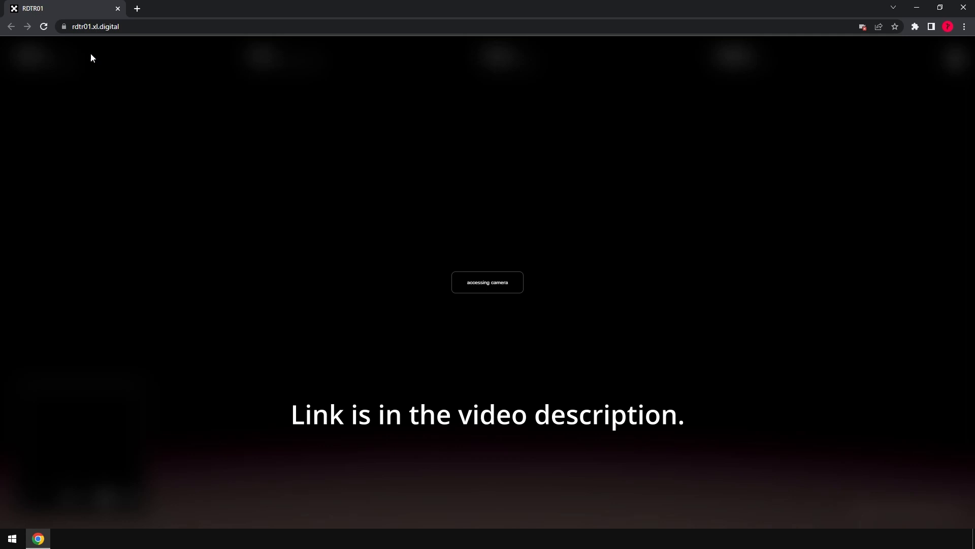
mouse_move(742, 80)
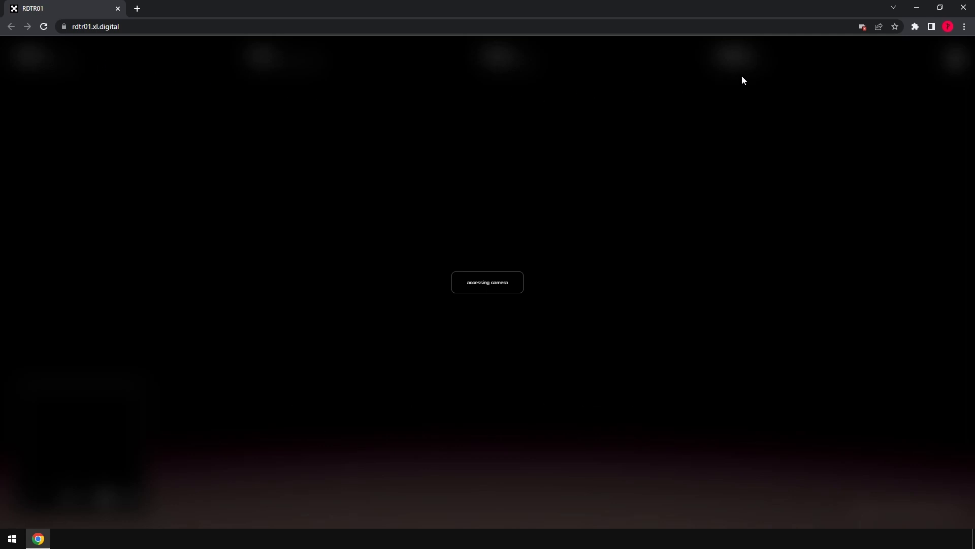
Step: Open the blocked-camera popup in the address bar to view RDTR01's camera permission
left_click(862, 27)
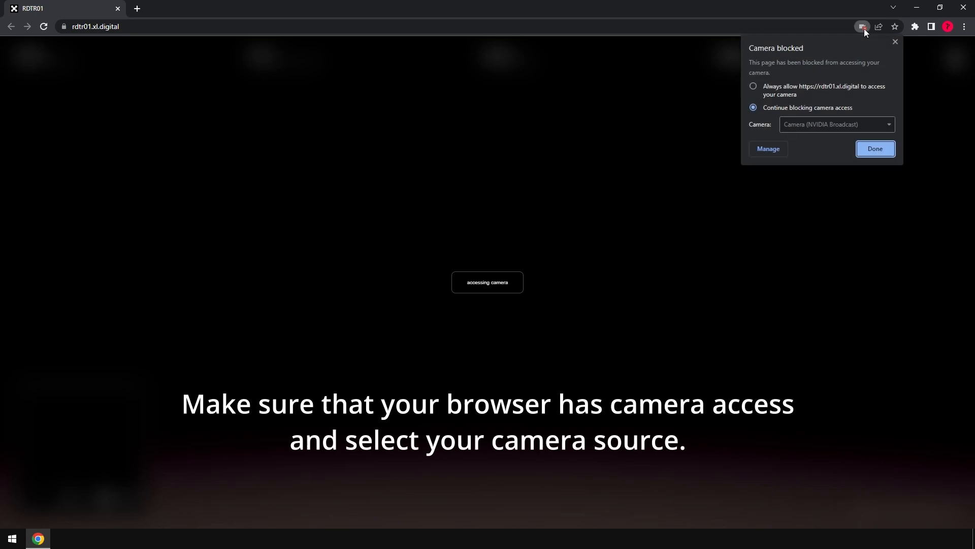
mouse_move(829, 126)
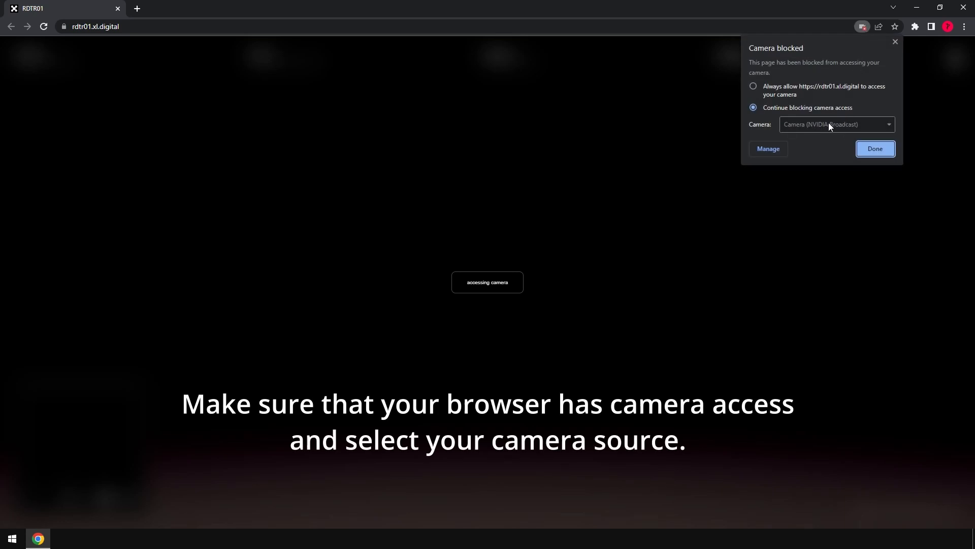
mouse_move(776, 91)
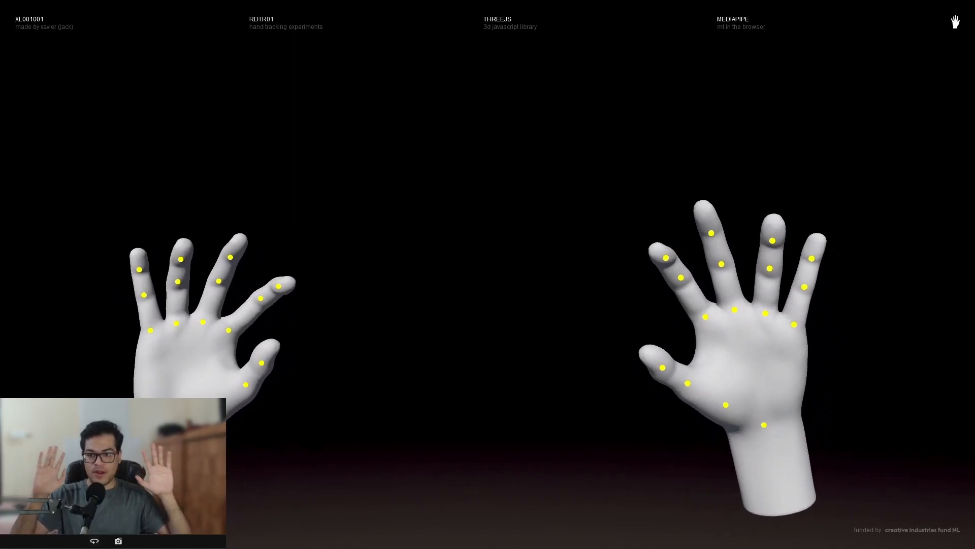
Step: Open the MediaPipe Hands docs and scroll past ML Pipeline and Models to the landmarks figure
left_click(496, 22)
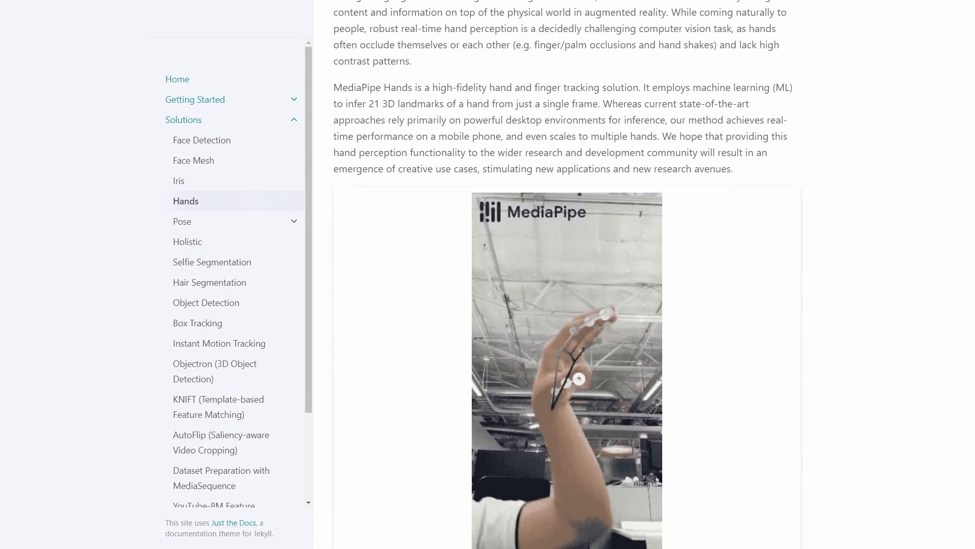
scroll("down", 3)
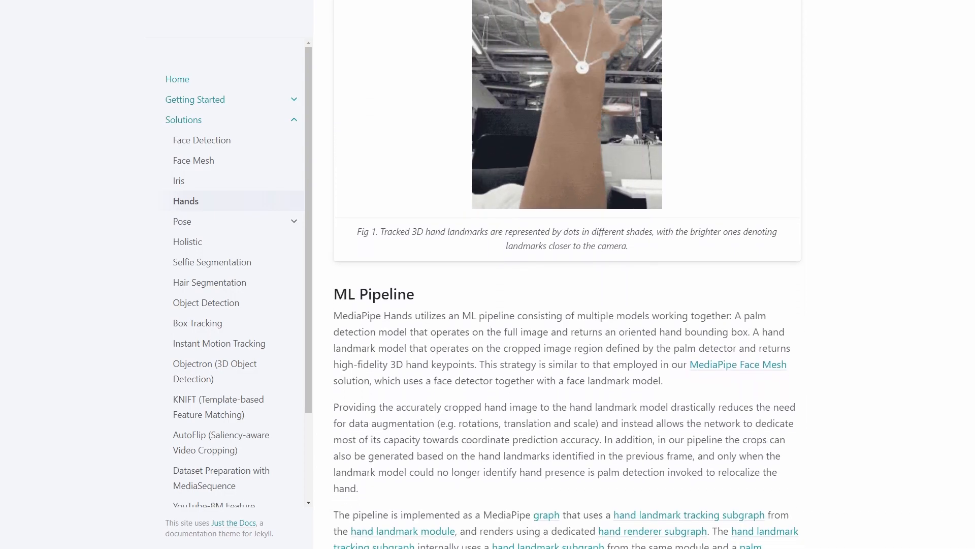
scroll("down", 3)
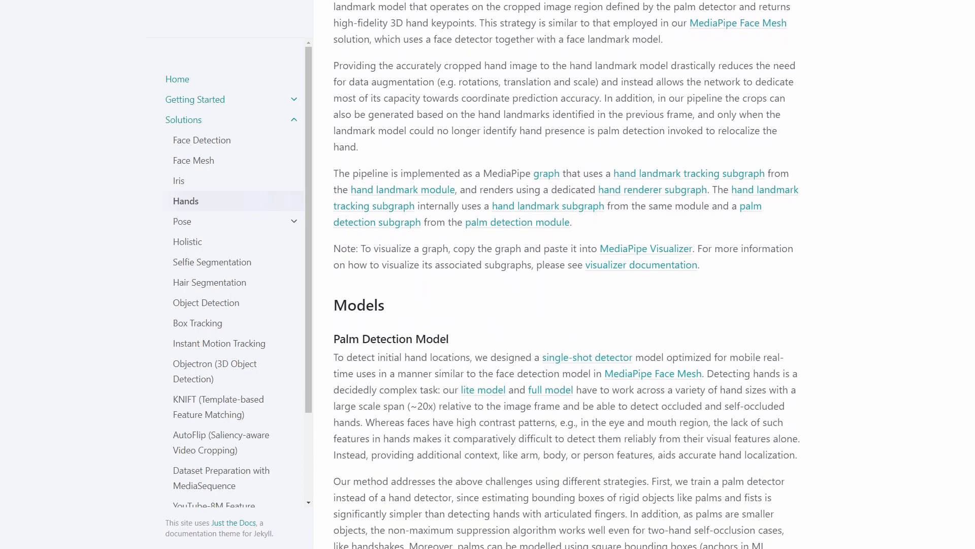
scroll("down", 3)
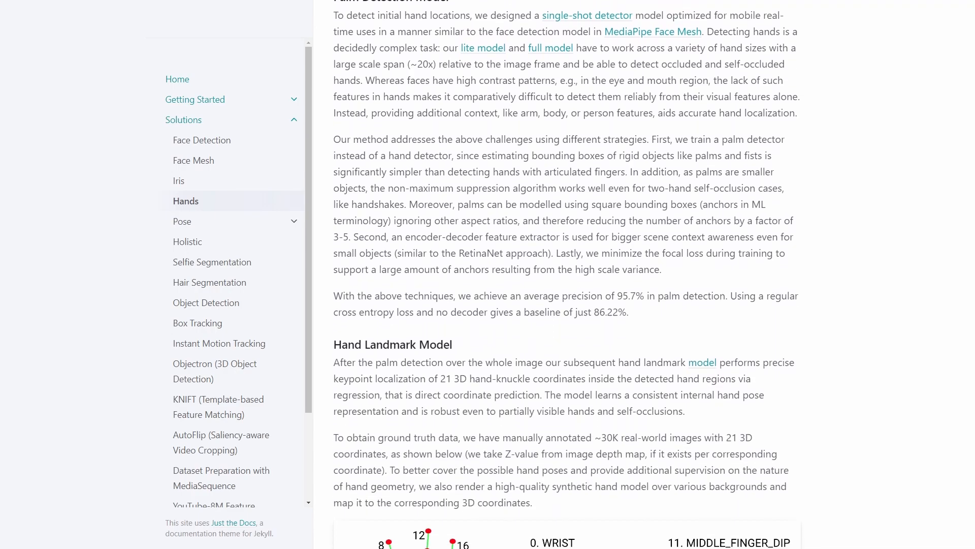
scroll("down", 3)
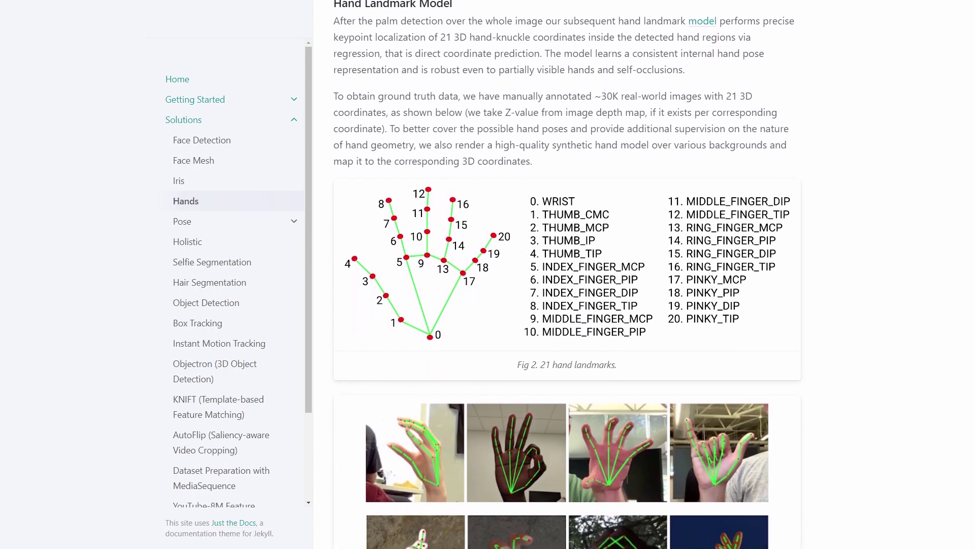